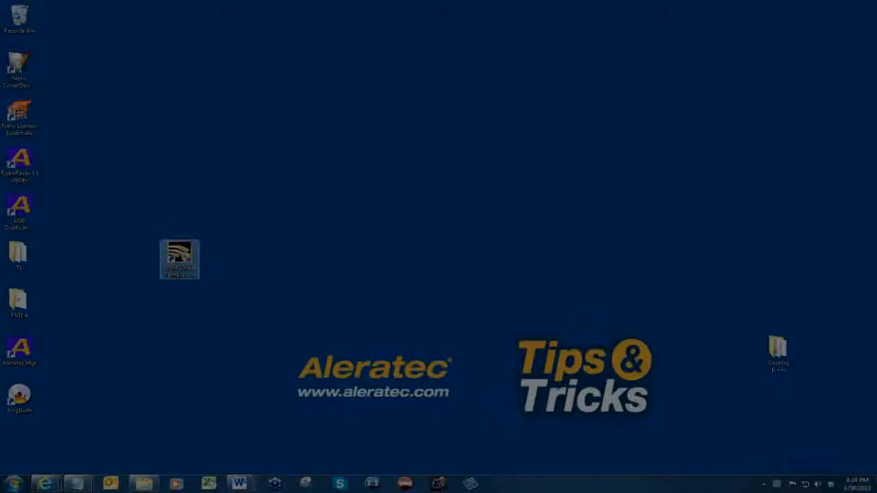
Launch LightScribe Template Labeler and start a label from the two-curved-text-lines template
{"action": "double_click", "coordinate": [178, 257]}
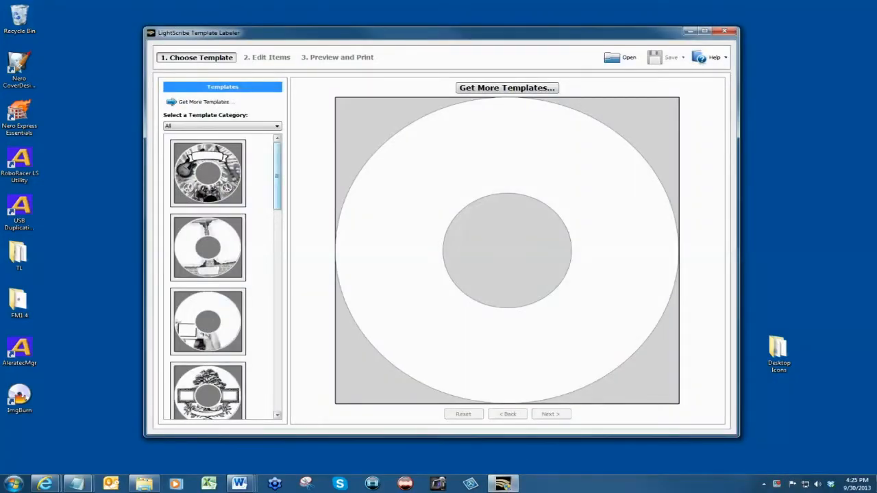
{"action": "scroll", "scroll_direction": "down", "scroll_amount": 3}
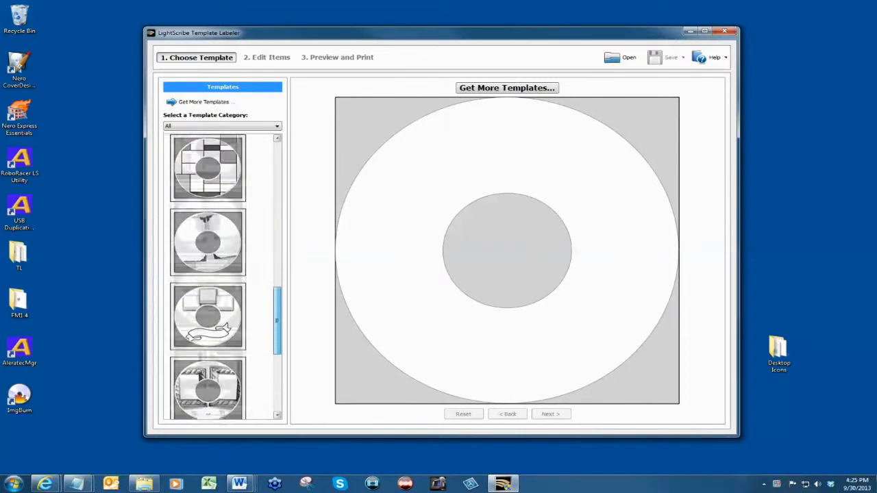
{"action": "left_click", "coordinate": [208, 304]}
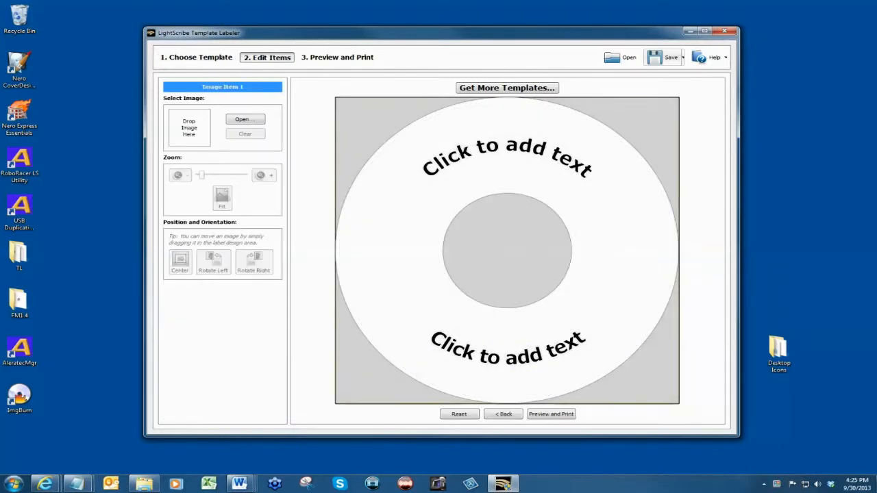
Choose dumbdog.jpg from Pictures as the label's image in Edit Items
{"action": "left_click", "coordinate": [507, 148]}
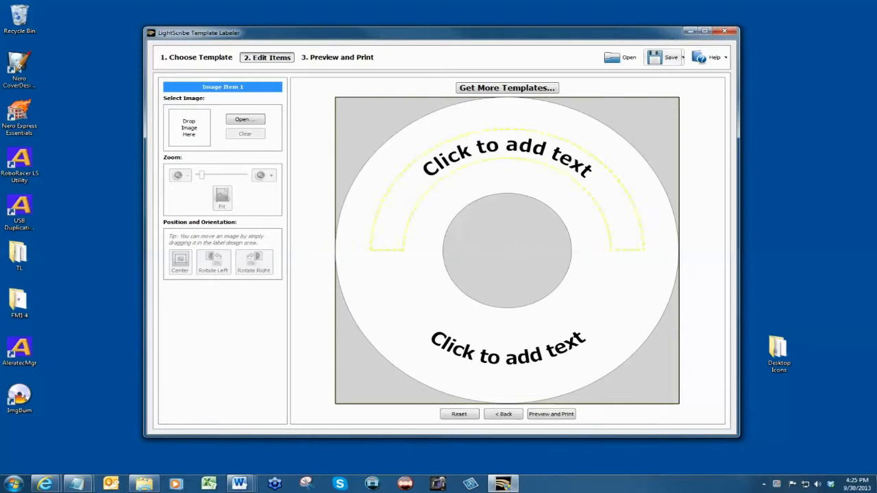
{"action": "left_click", "coordinate": [245, 120]}
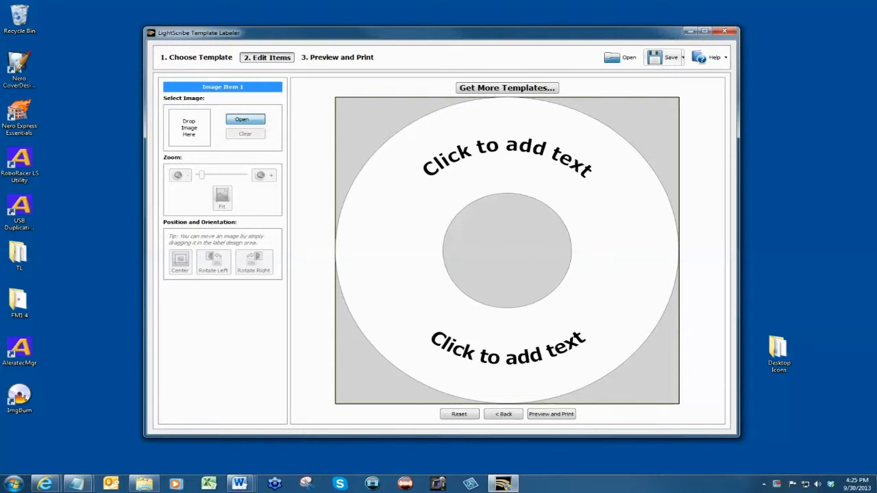
{"action": "left_click", "coordinate": [241, 119]}
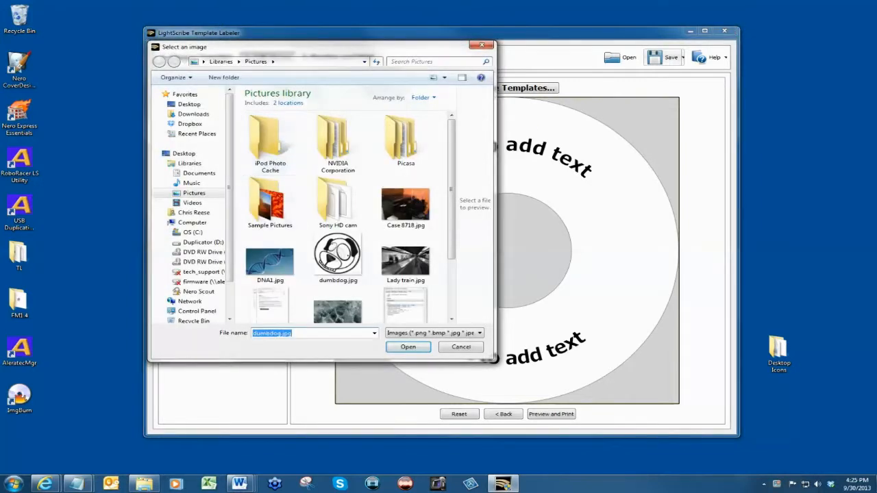
{"action": "left_click", "coordinate": [337, 255]}
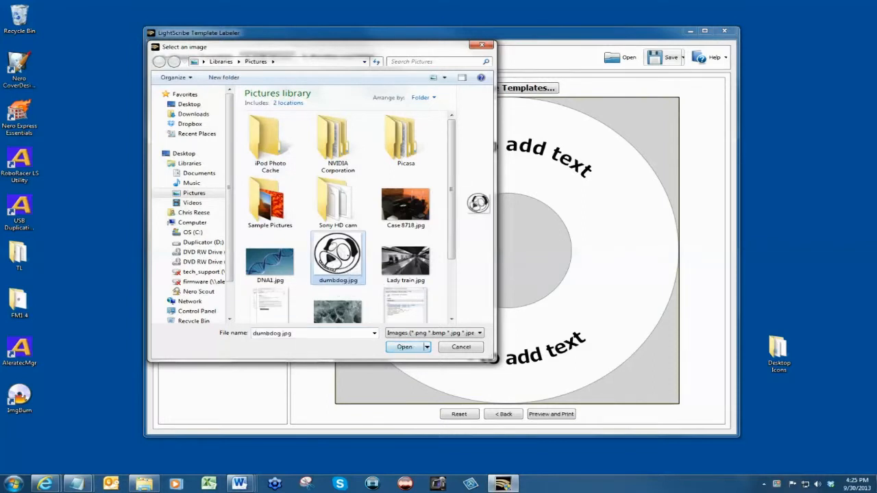
{"action": "left_click", "coordinate": [404, 347]}
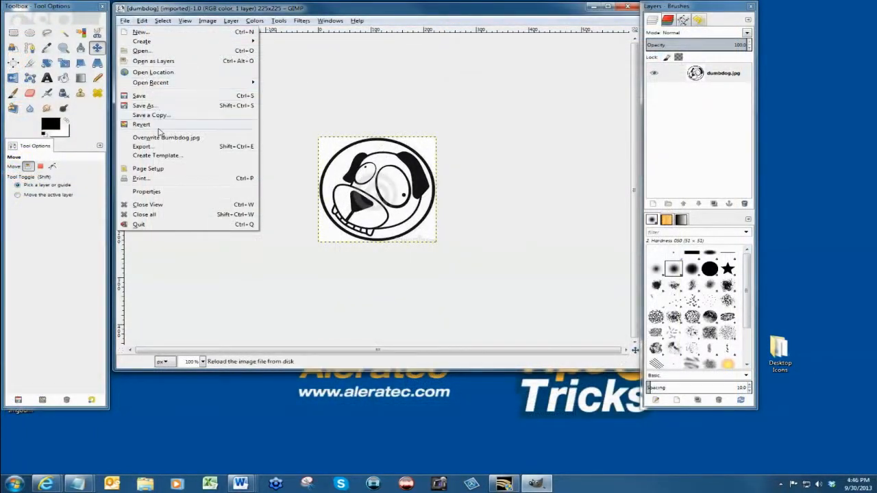
Export the dog picture from GIMP as Silly dog.jpg on the Desktop with default JPEG quality
{"action": "left_click", "coordinate": [142, 146]}
{"action": "type", "text": "Silly dog.jpg"}
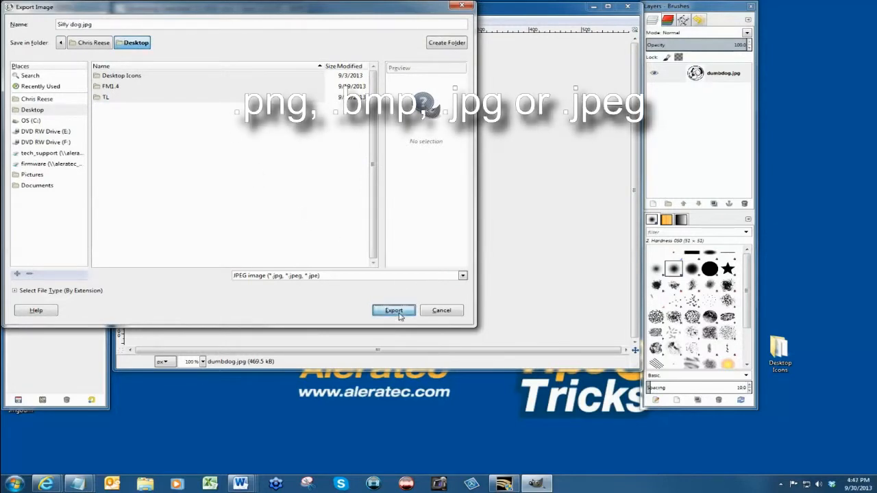
{"action": "left_click", "coordinate": [393, 310]}
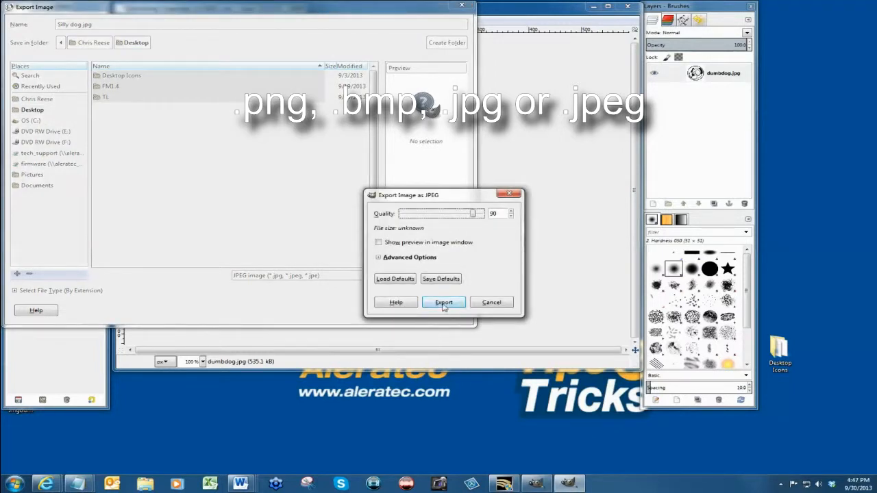
{"action": "left_click", "coordinate": [444, 303]}
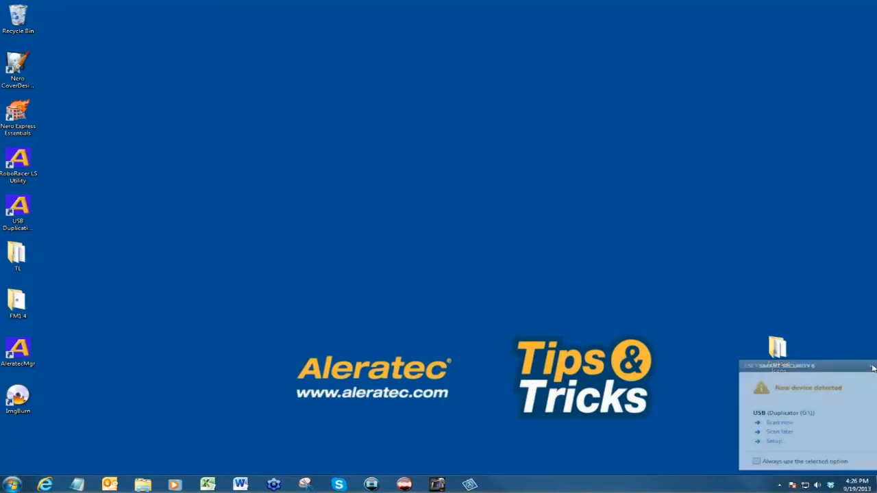
Dismiss the AutoPlay notice and browse Computer to reach the Duplicator (G:) drive
{"action": "left_click", "coordinate": [871, 367]}
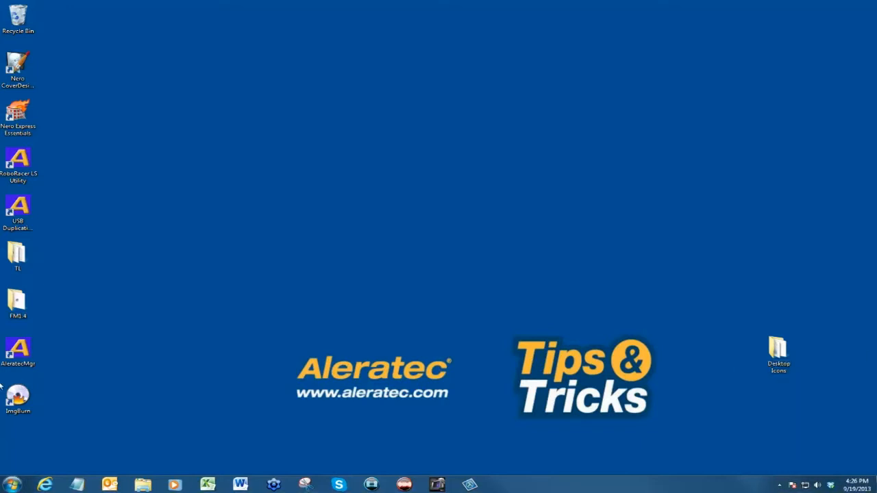
{"action": "left_click", "coordinate": [11, 485]}
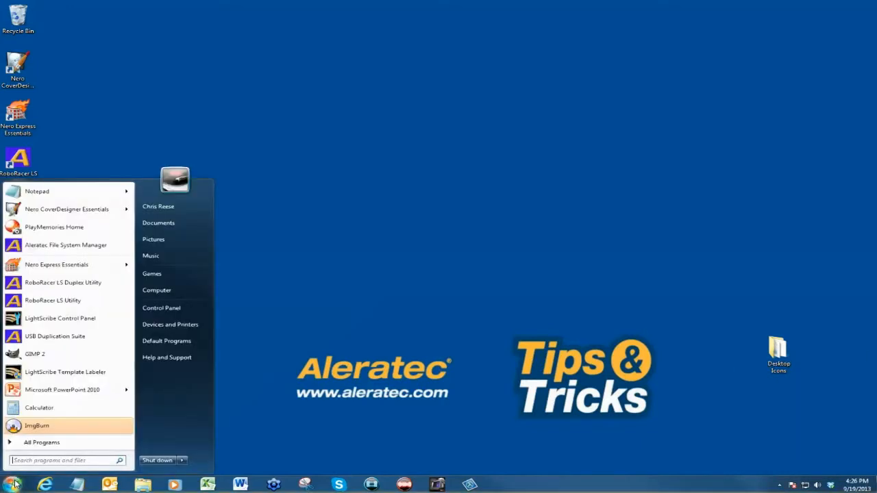
{"action": "mouse_move", "coordinate": [157, 290]}
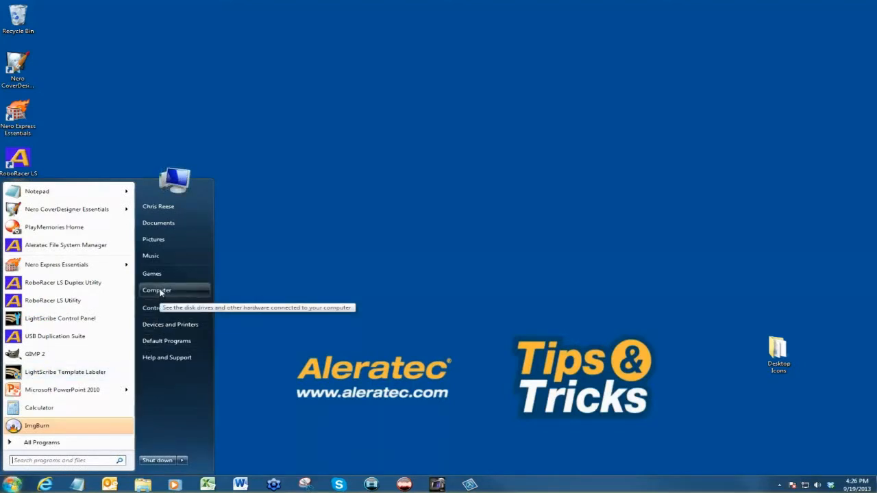
{"action": "left_click", "coordinate": [156, 290]}
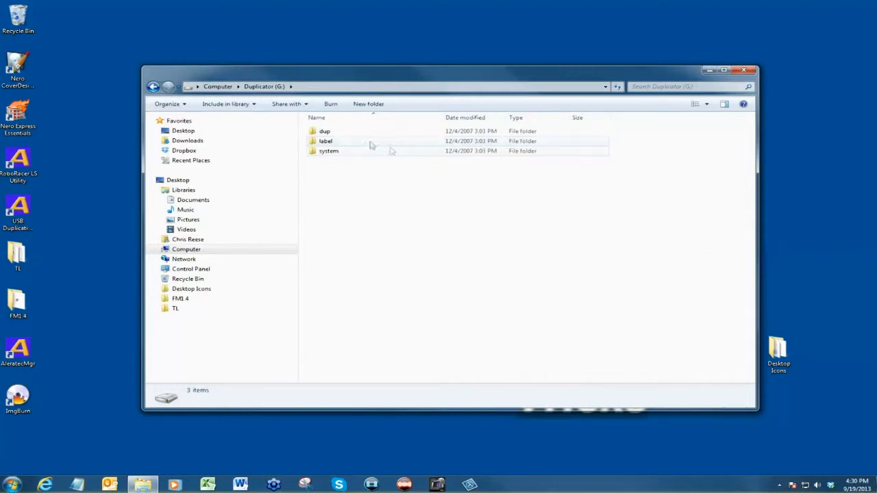
{"action": "mouse_move", "coordinate": [342, 141]}
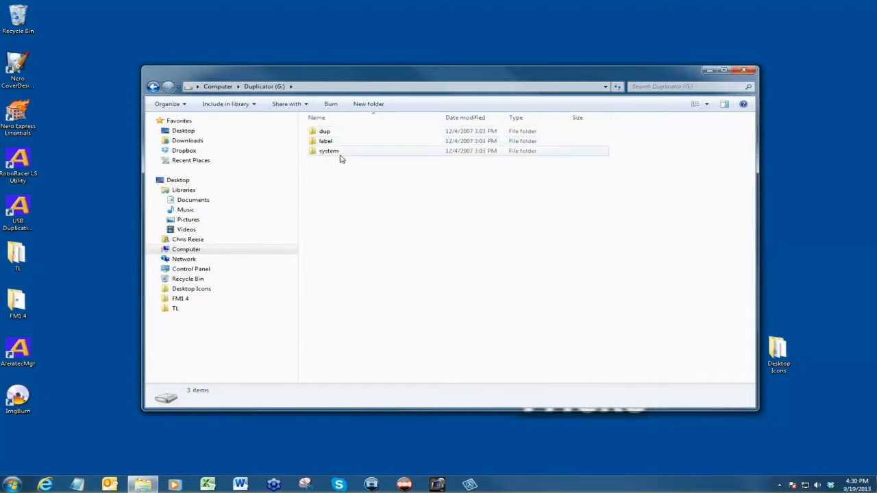
{"action": "mouse_move", "coordinate": [328, 151]}
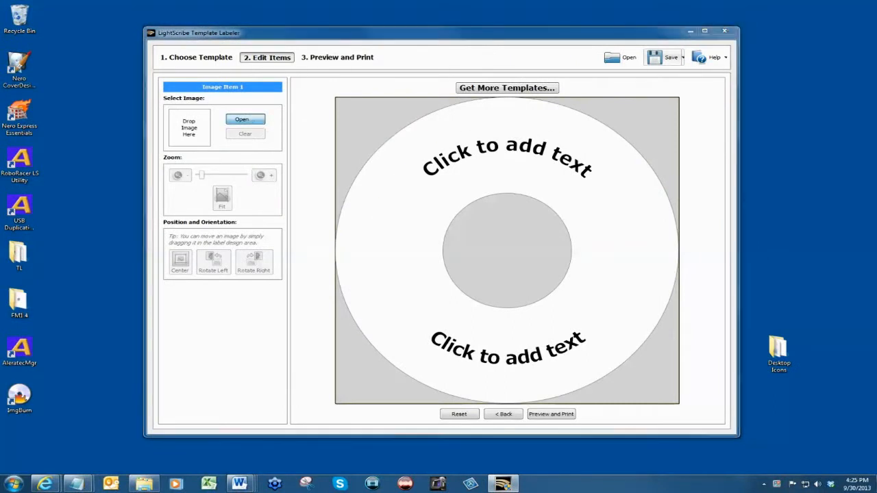
Load dumbdog.jpg onto the disc label and proceed to Preview and Print
{"action": "left_click", "coordinate": [241, 119]}
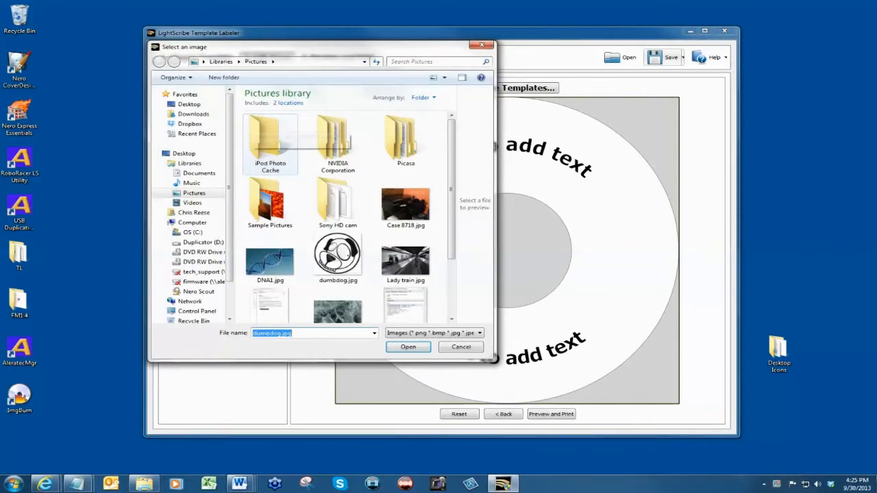
{"action": "left_click", "coordinate": [338, 258]}
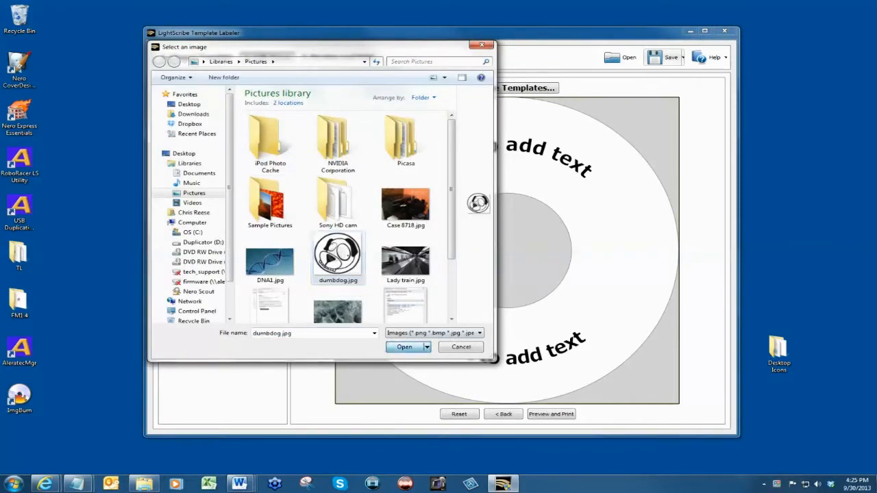
{"action": "left_click", "coordinate": [402, 346]}
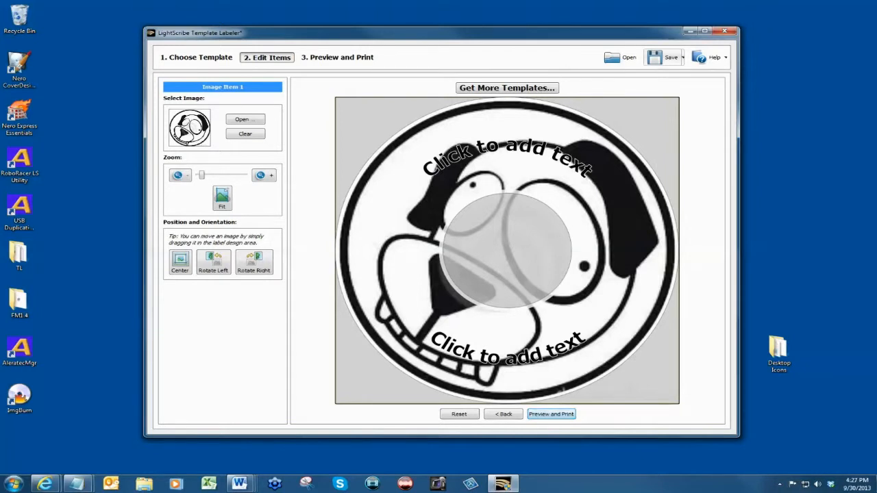
{"action": "left_click", "coordinate": [551, 414]}
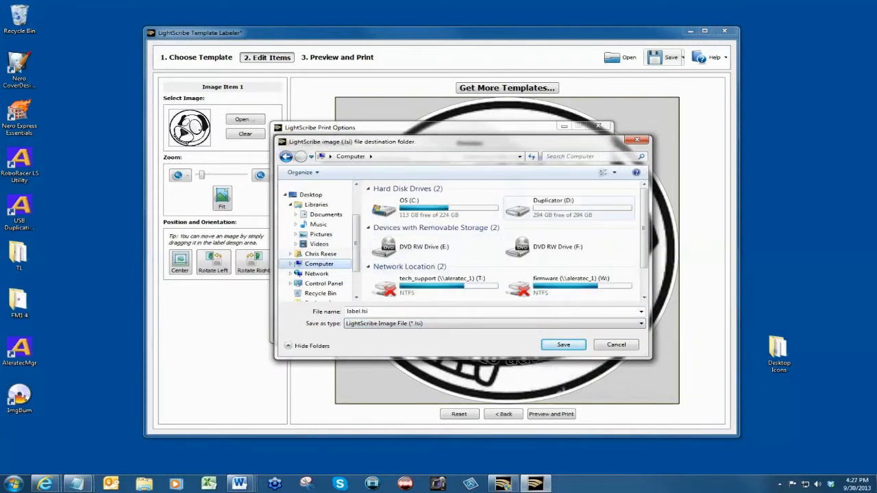
Save the label as Silly Dog in the Duplicator drive's label folder
{"action": "double_click", "coordinate": [568, 206]}
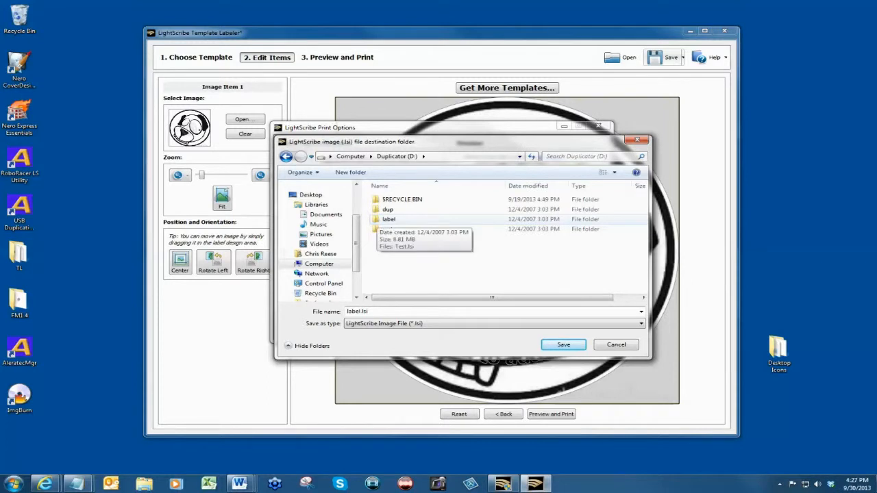
{"action": "double_click", "coordinate": [389, 220]}
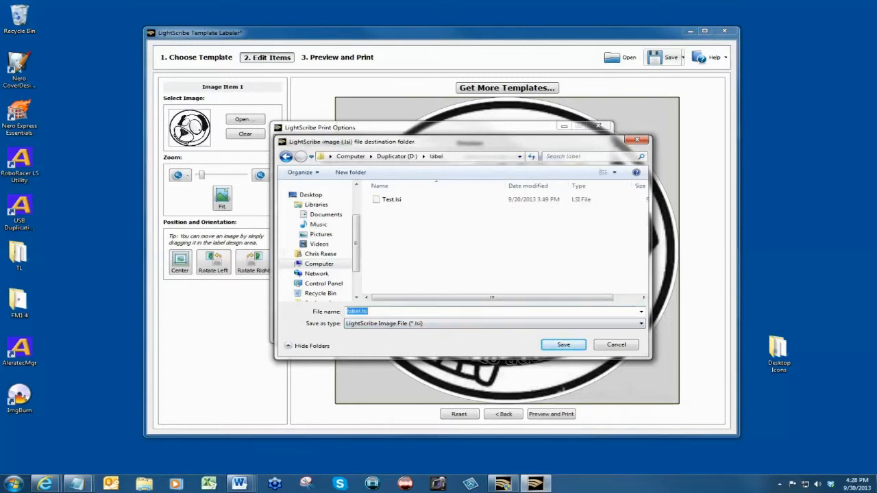
{"action": "type", "text": "S"}
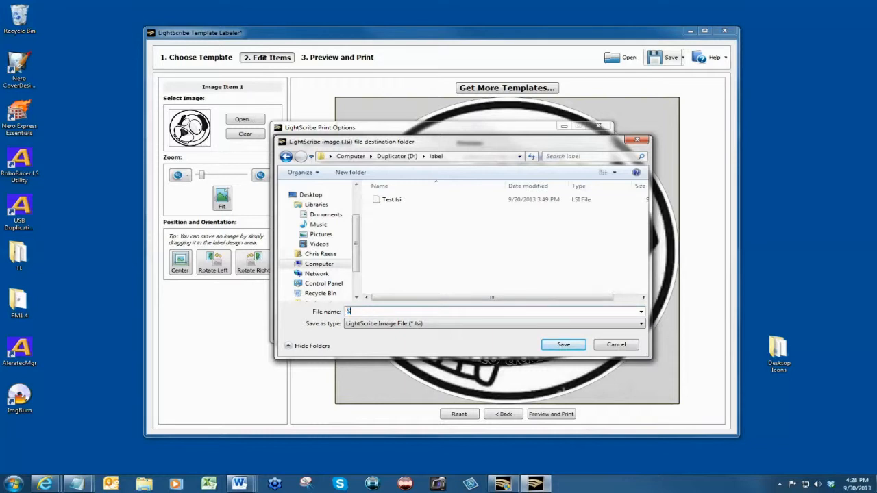
{"action": "type", "text": "illy"}
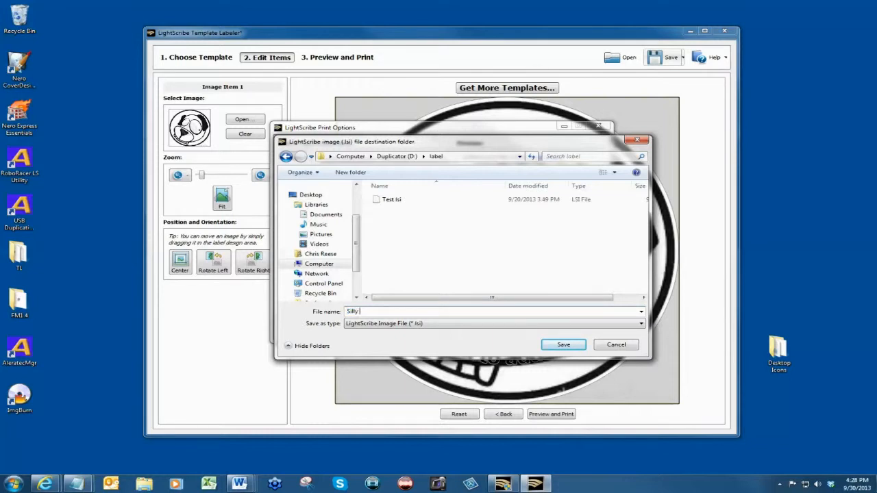
{"action": "type", "text": "Dog"}
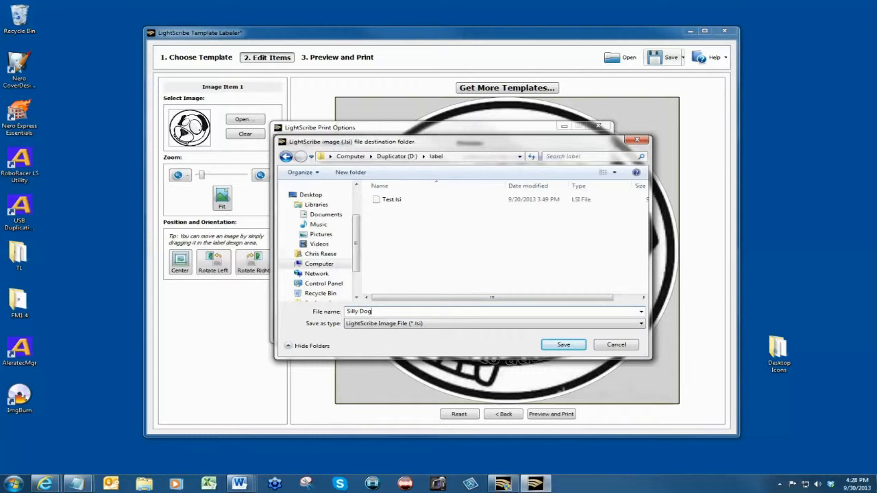
{"action": "left_click", "coordinate": [562, 344]}
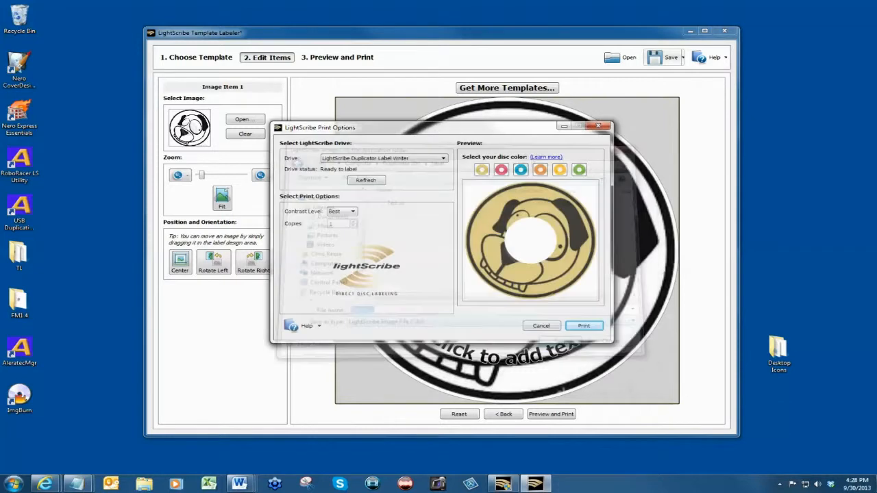
Send the Silly Dog label to print and acknowledge the ready-to-print confirmation
{"action": "left_click", "coordinate": [584, 326]}
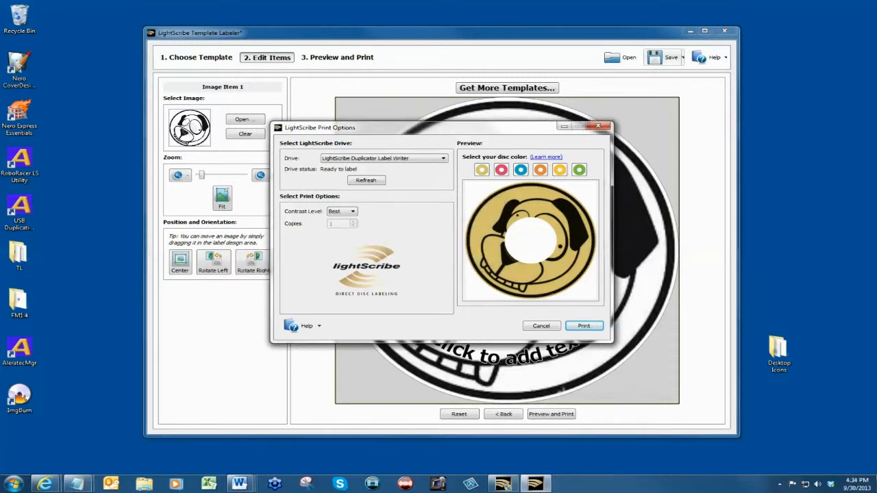
{"action": "left_click", "coordinate": [584, 326]}
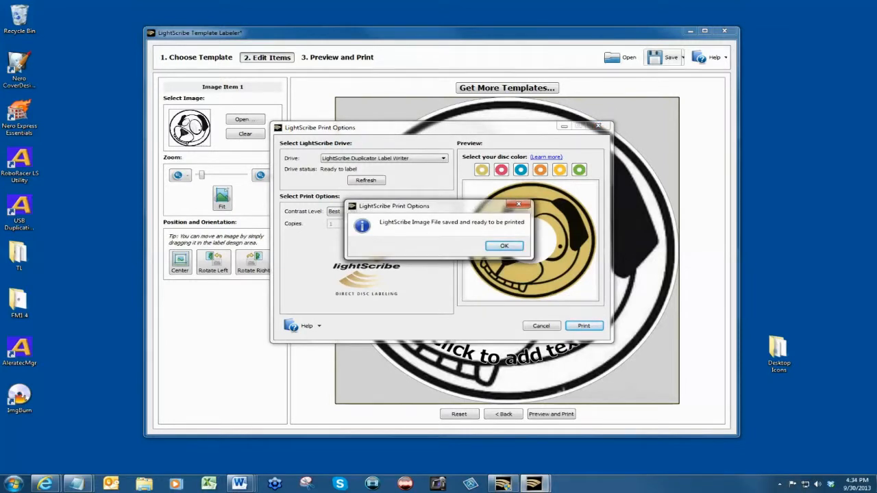
{"action": "left_click", "coordinate": [505, 245]}
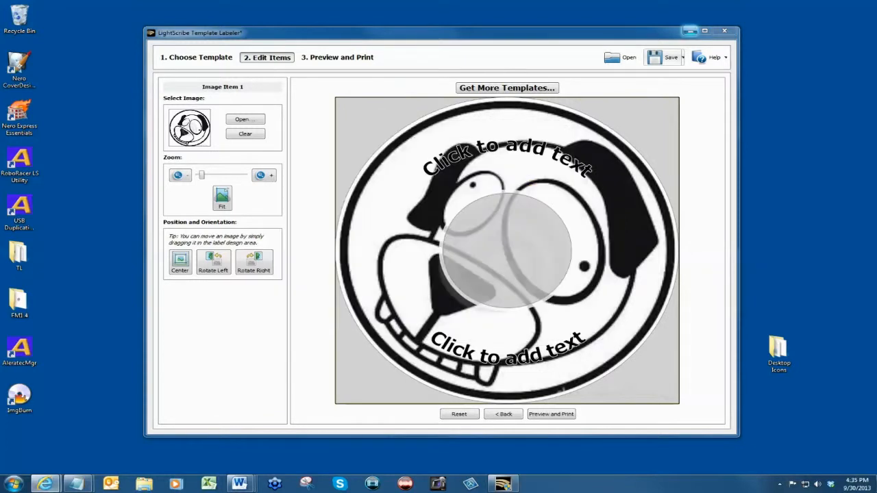
Browse Computer to the Duplicator (D:) drive and open its label folder
{"action": "left_click", "coordinate": [11, 484]}
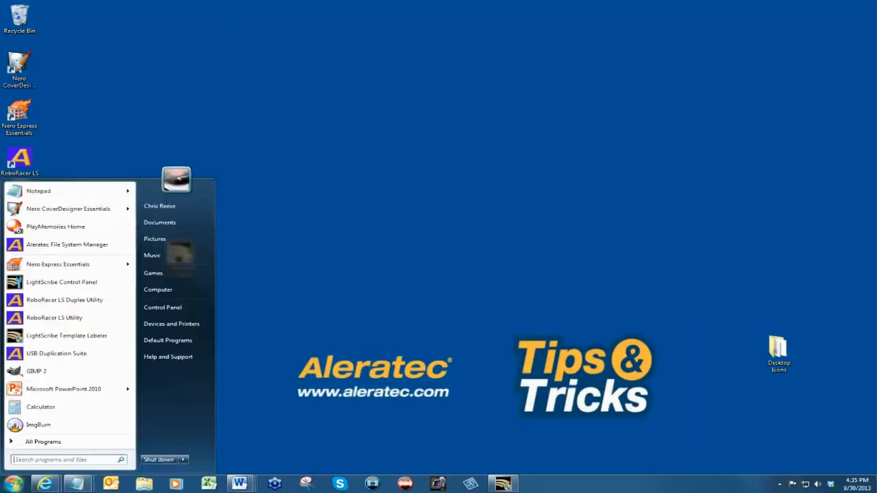
{"action": "left_click", "coordinate": [159, 289]}
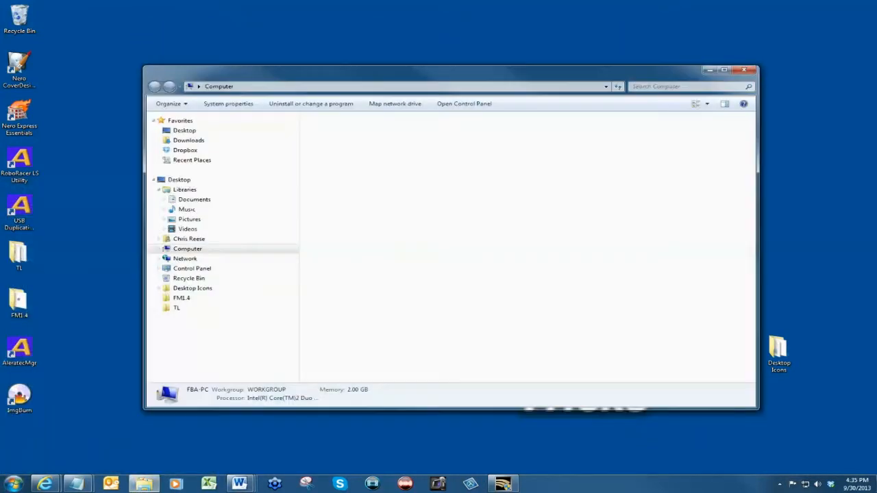
{"action": "left_click", "coordinate": [188, 248]}
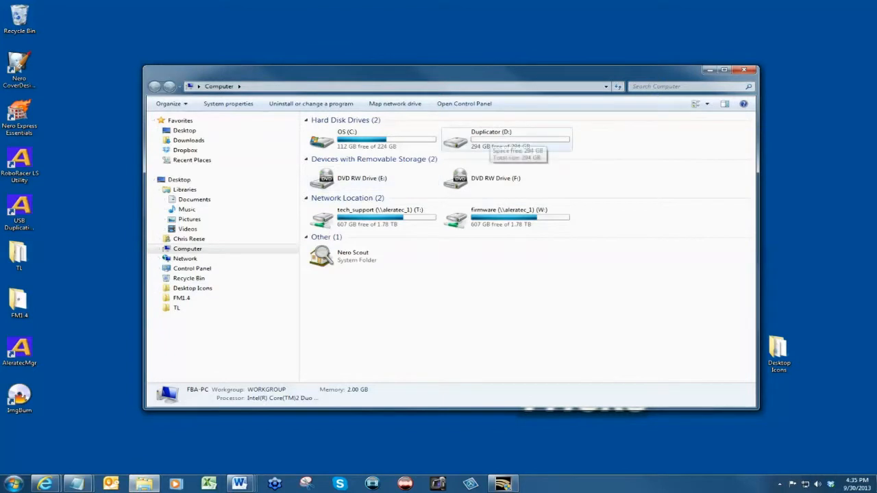
{"action": "double_click", "coordinate": [506, 141]}
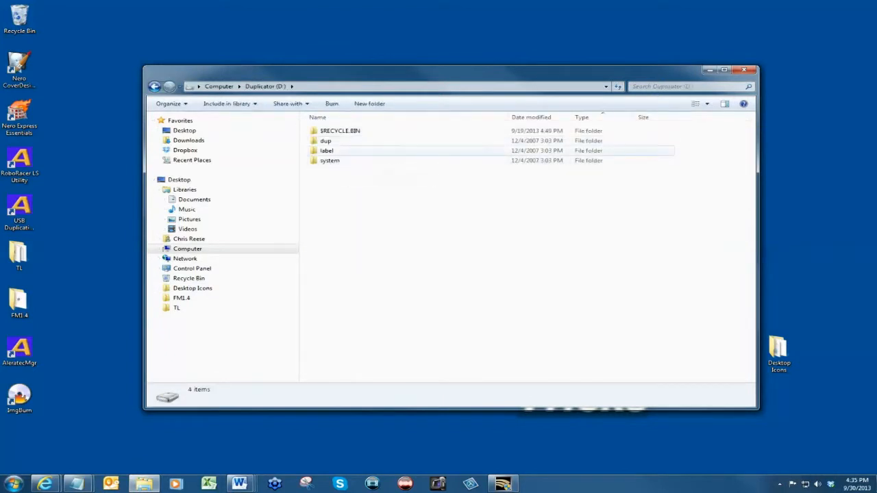
{"action": "double_click", "coordinate": [326, 149]}
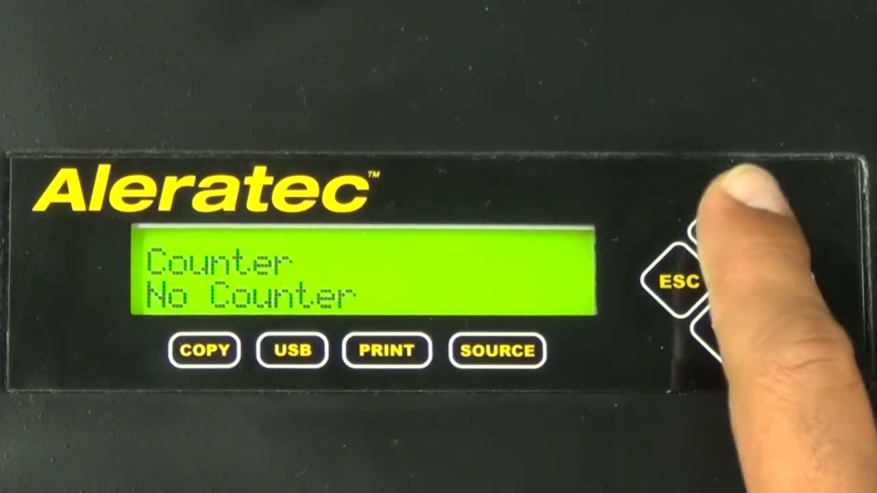
Choose Specify Counter on the duplicator and accept a copy count of 0001
{"action": "left_click", "coordinate": [729, 230]}
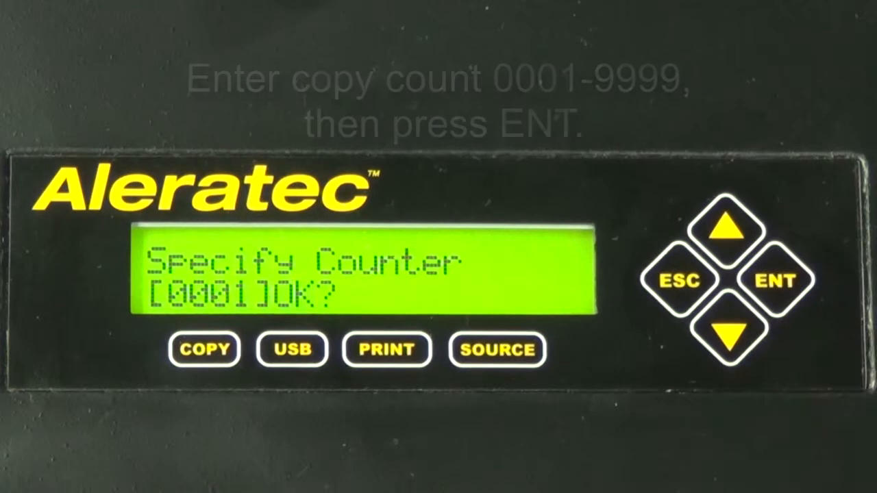
{"action": "left_click", "coordinate": [773, 280]}
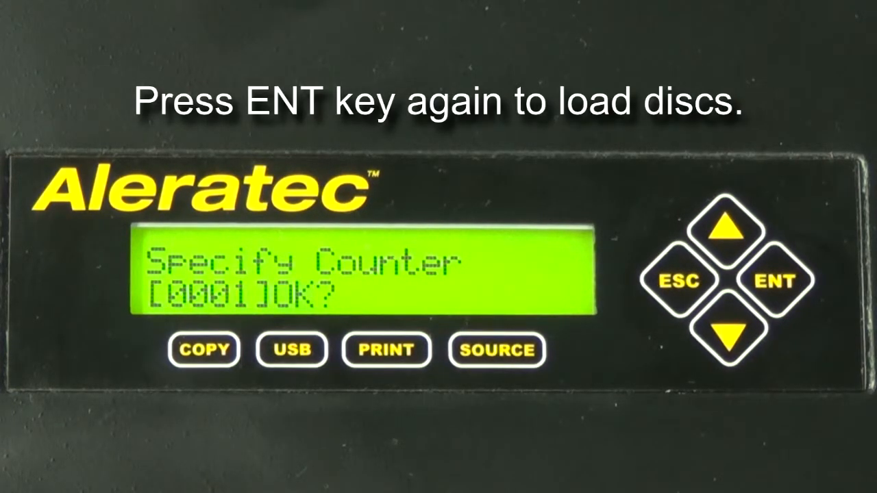